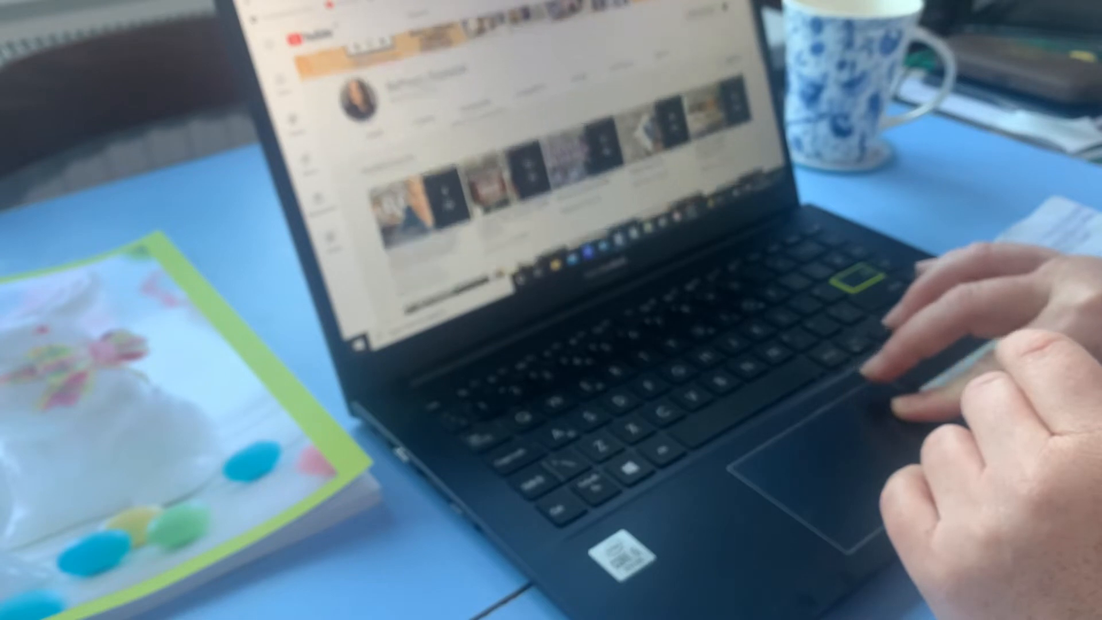
{"action": "scroll", "scroll_direction": "down", "scroll_amount": 3}
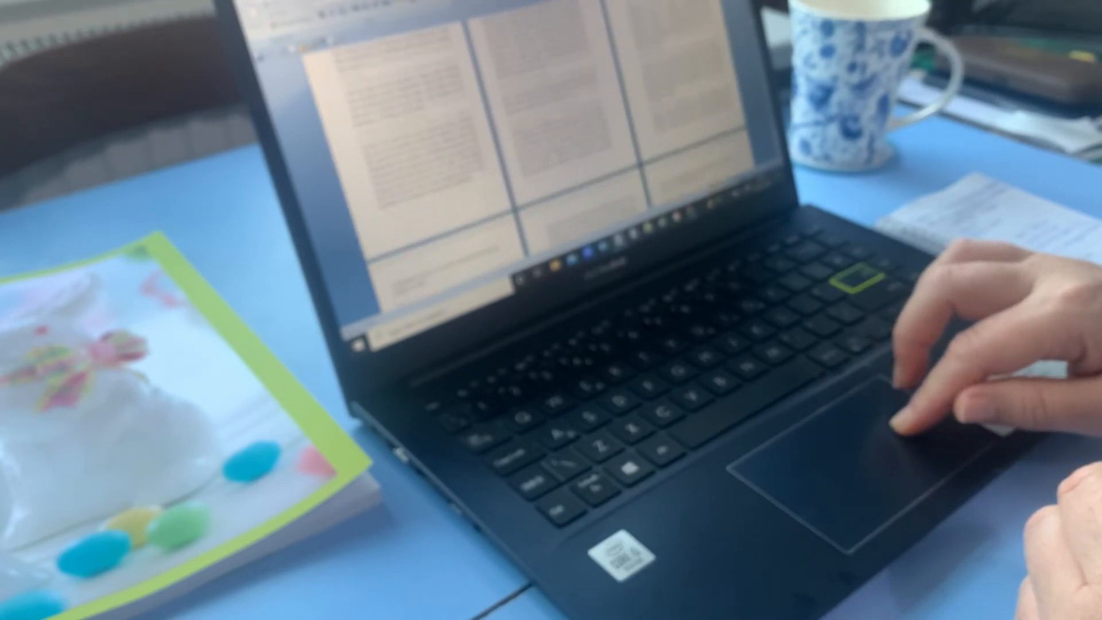
{"action": "scroll", "scroll_direction": "down", "scroll_amount": 3}
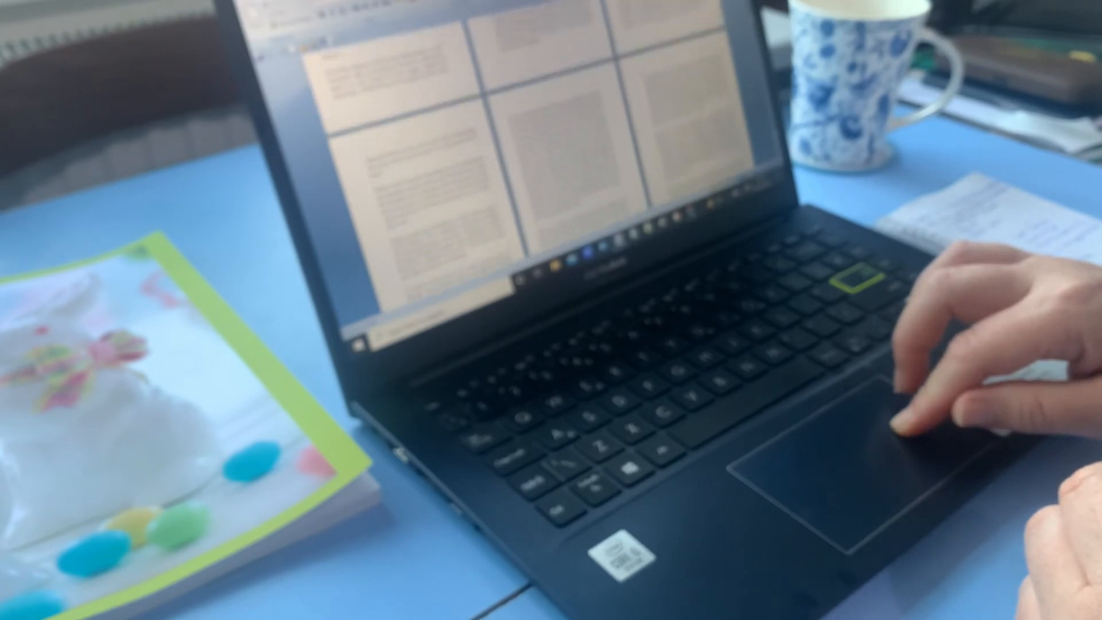